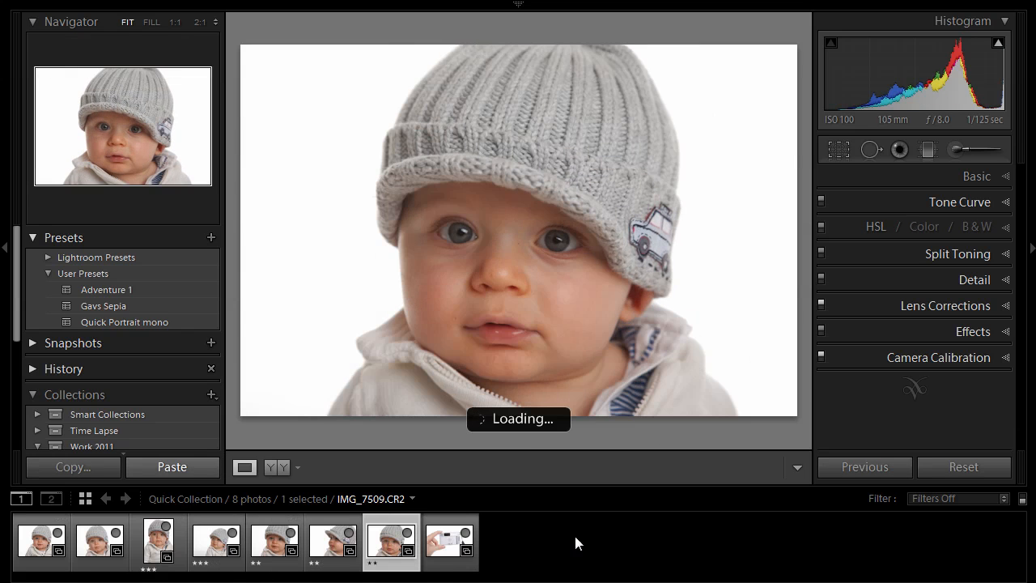
Load the hand-held WhiBal grey card shot from the filmstrip into Develop
click(450, 537)
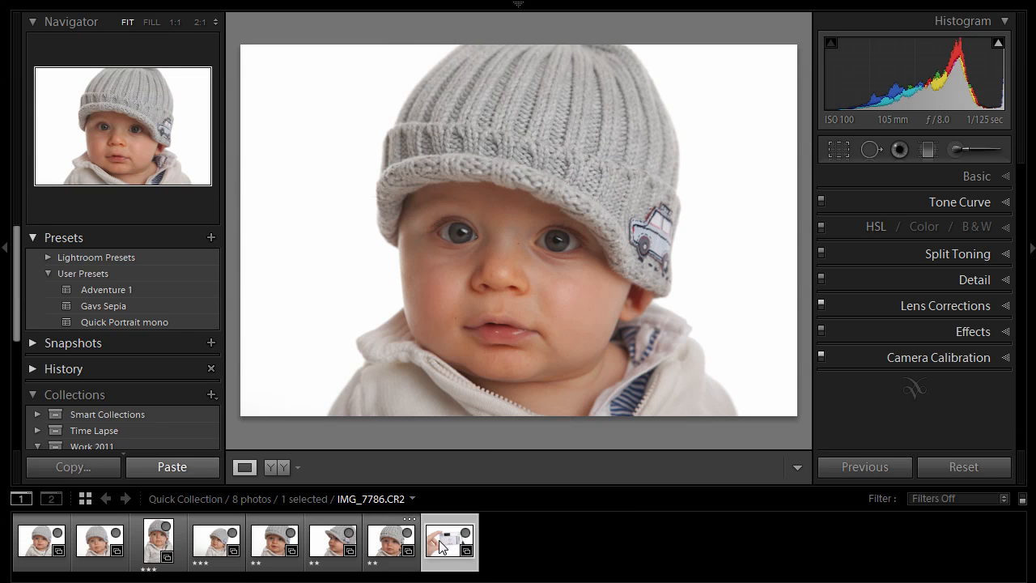
click(450, 541)
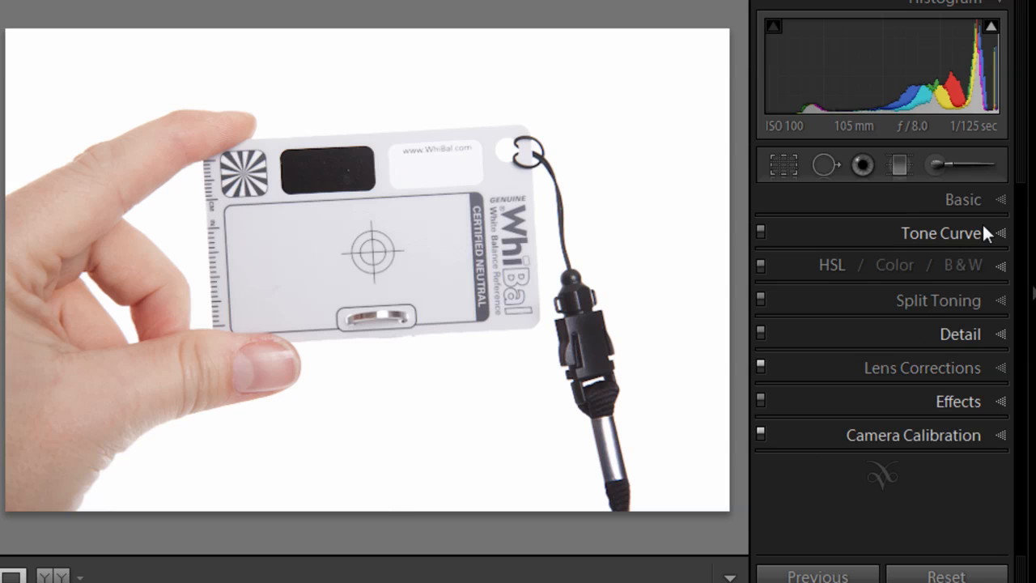
Sample white balance from the grey card, giving Custom temperature 5800 and tint -26
click(961, 199)
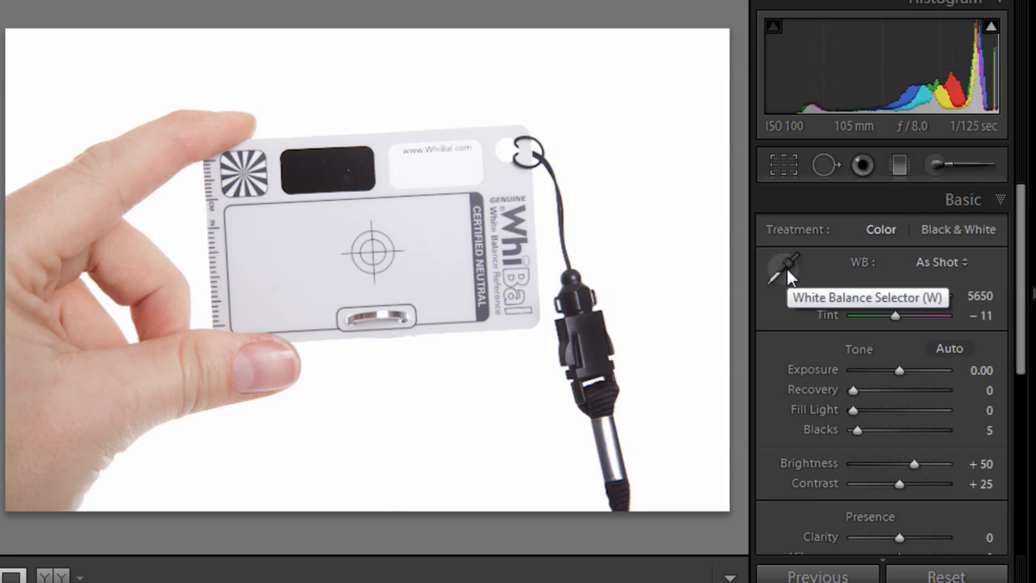
click(785, 265)
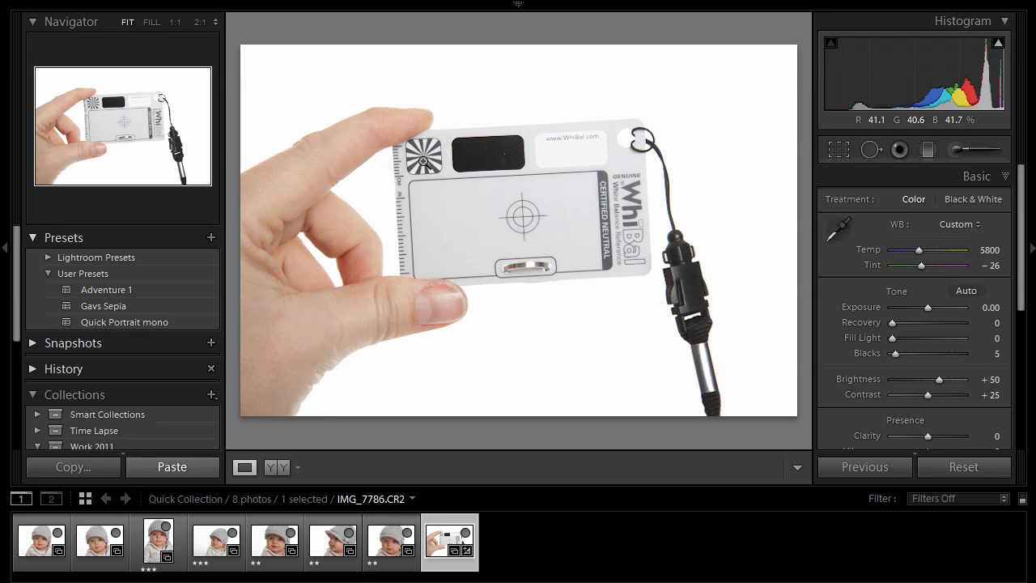
Zoom to 2:1 on the starburst corner to reveal the edge colour fringing
click(423, 160)
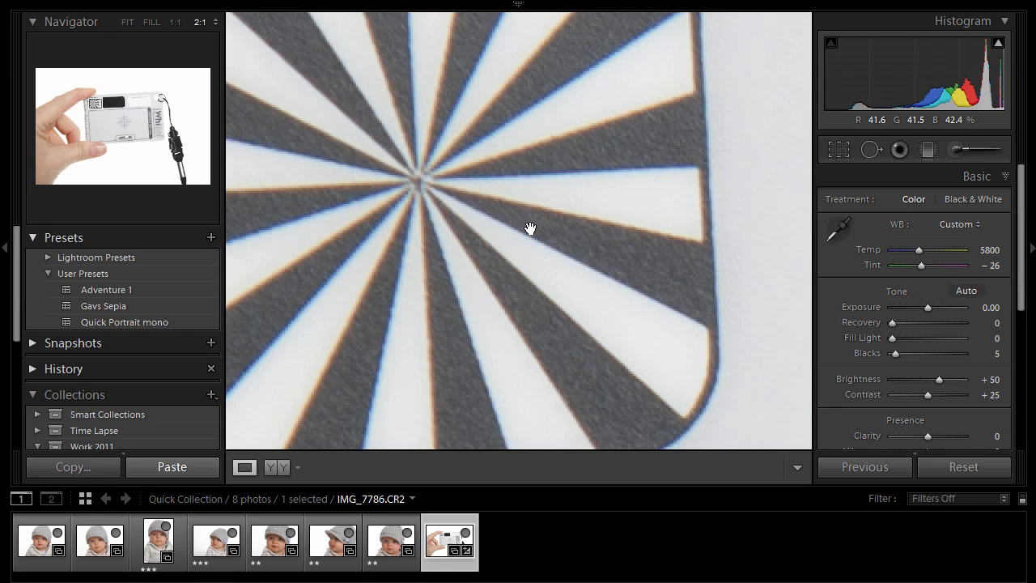
mouse_move(648, 217)
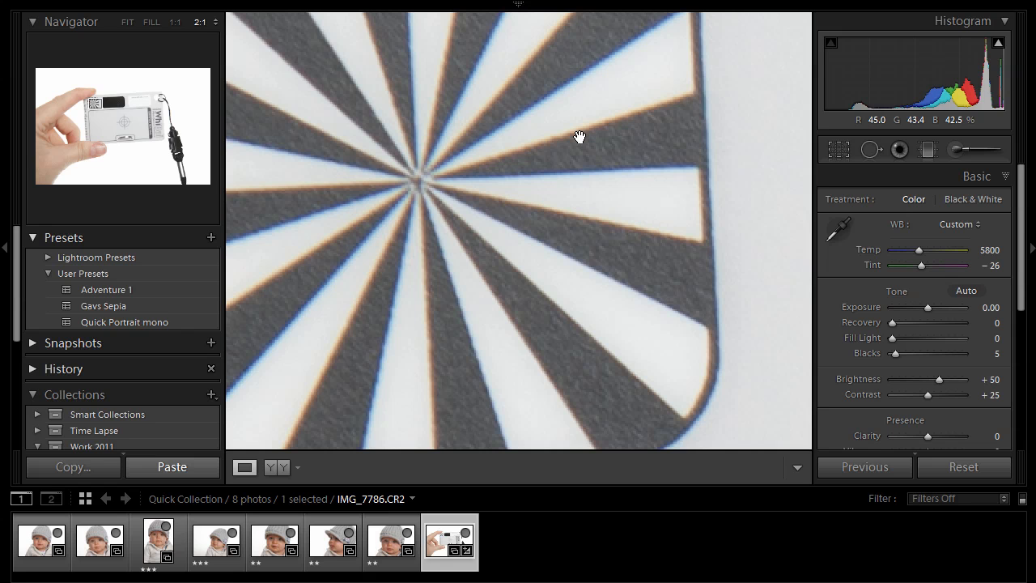
mouse_move(596, 76)
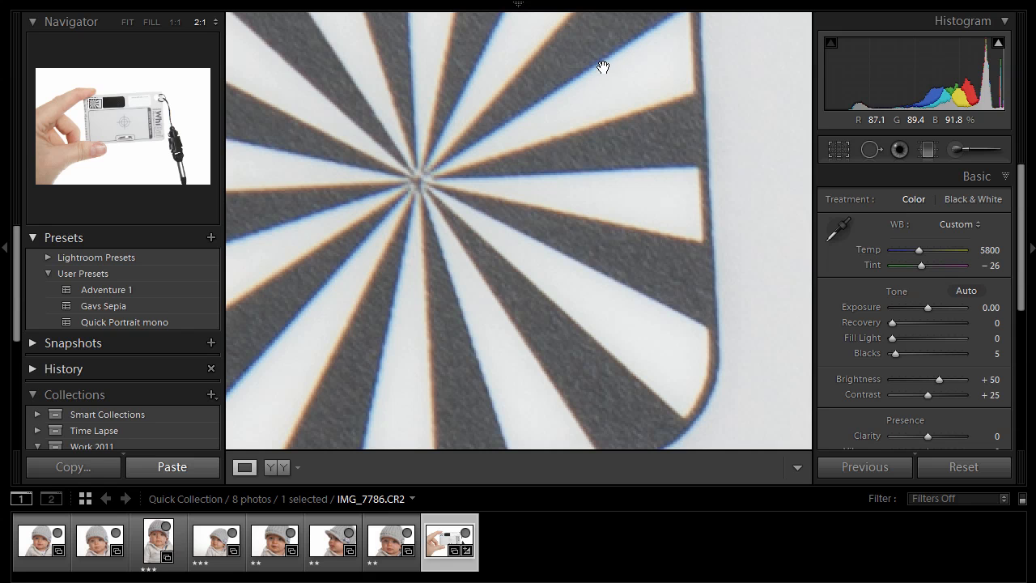
mouse_move(612, 120)
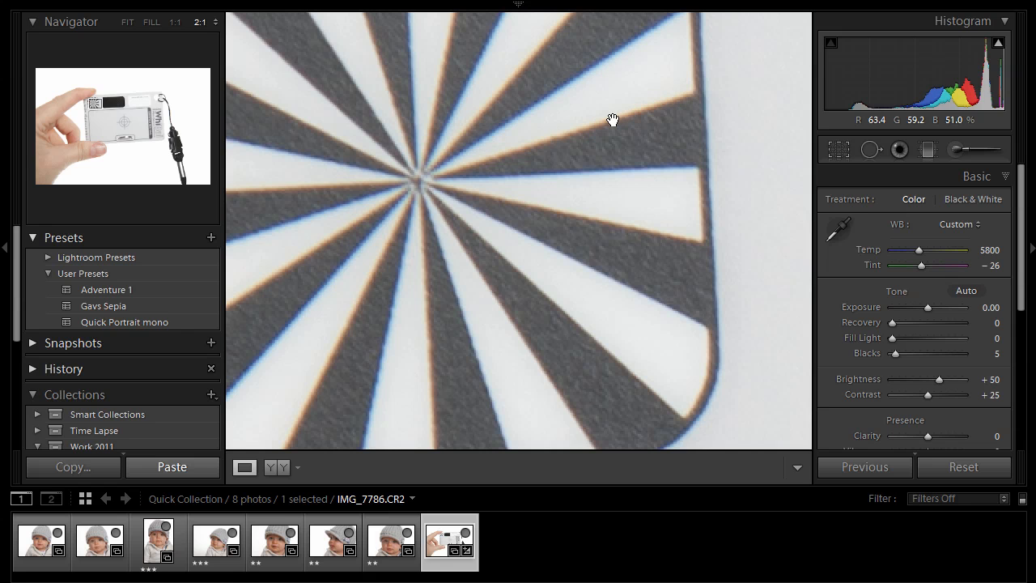
click(976, 175)
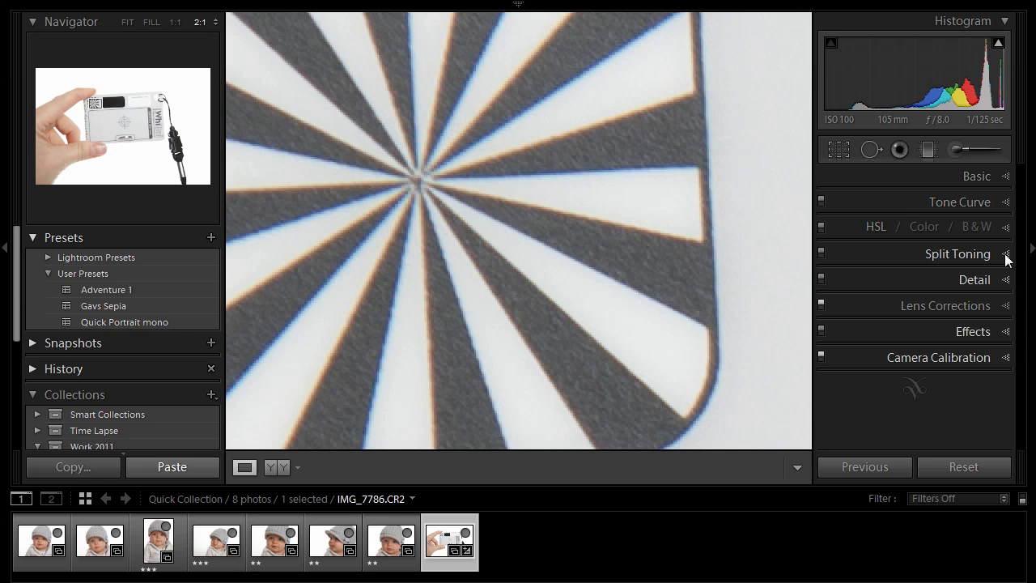
mouse_move(1010, 306)
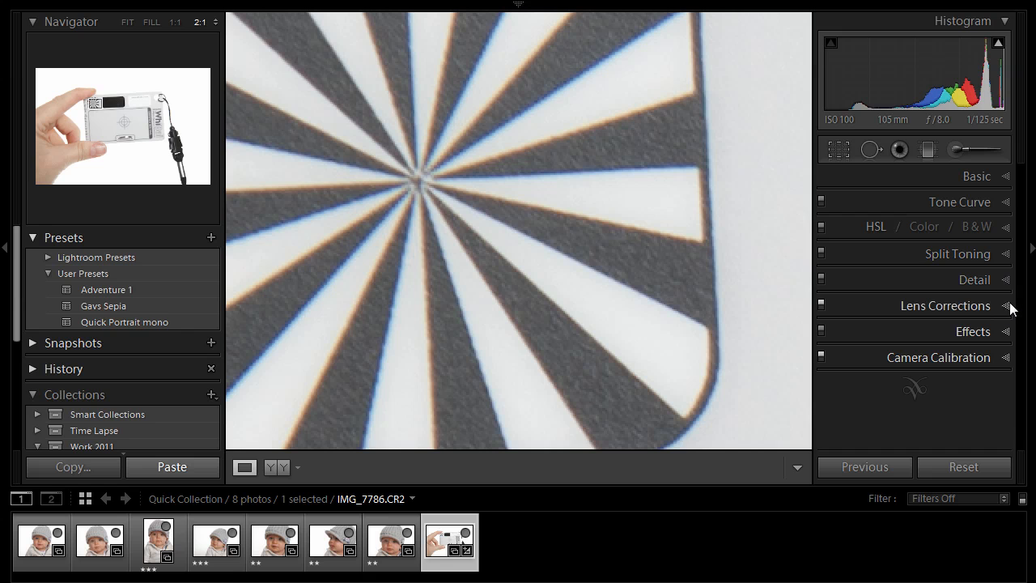
Enable profile lens corrections for the Canon EF 24-105mm and review the Manual values
click(946, 304)
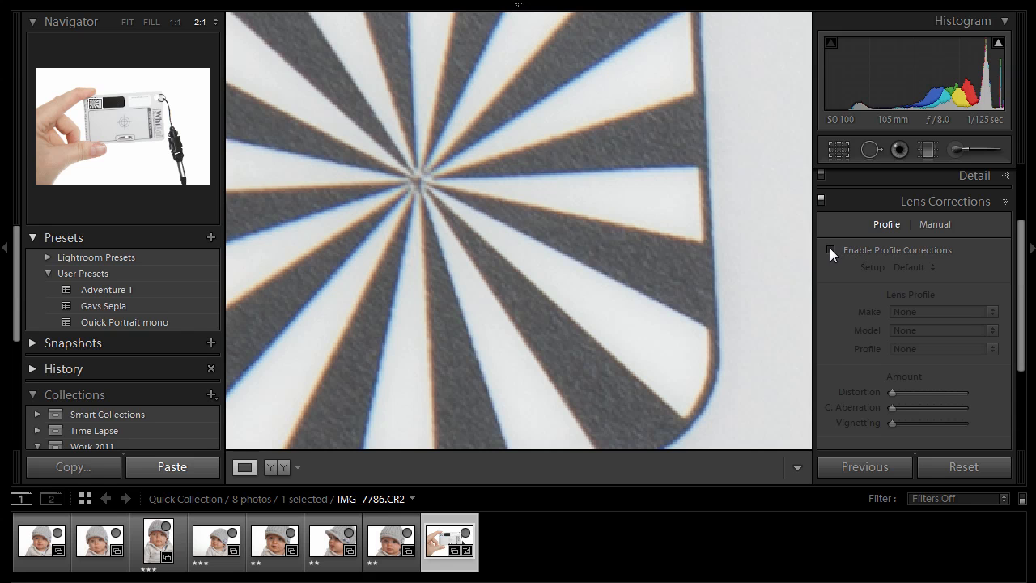
click(831, 249)
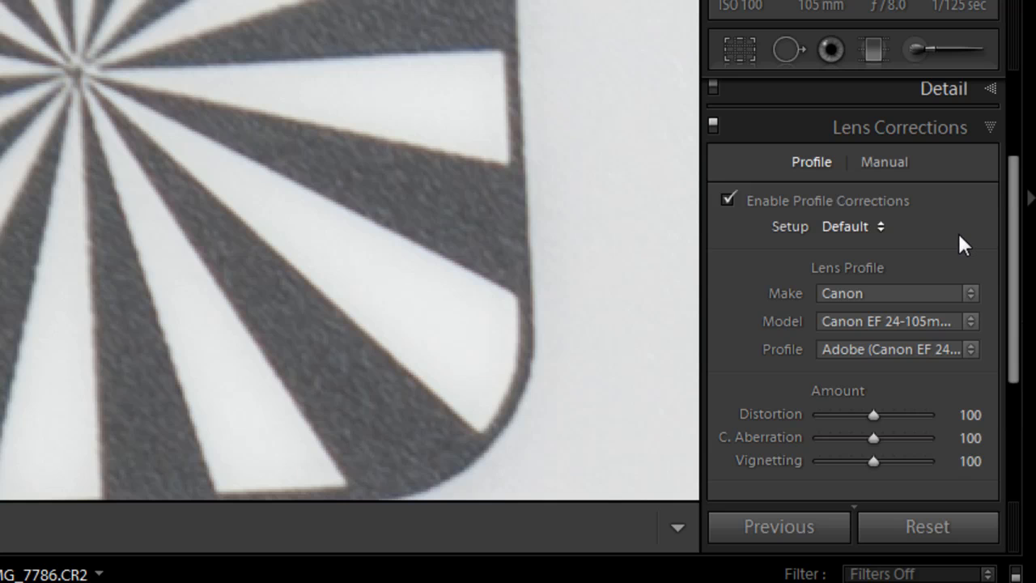
mouse_move(952, 238)
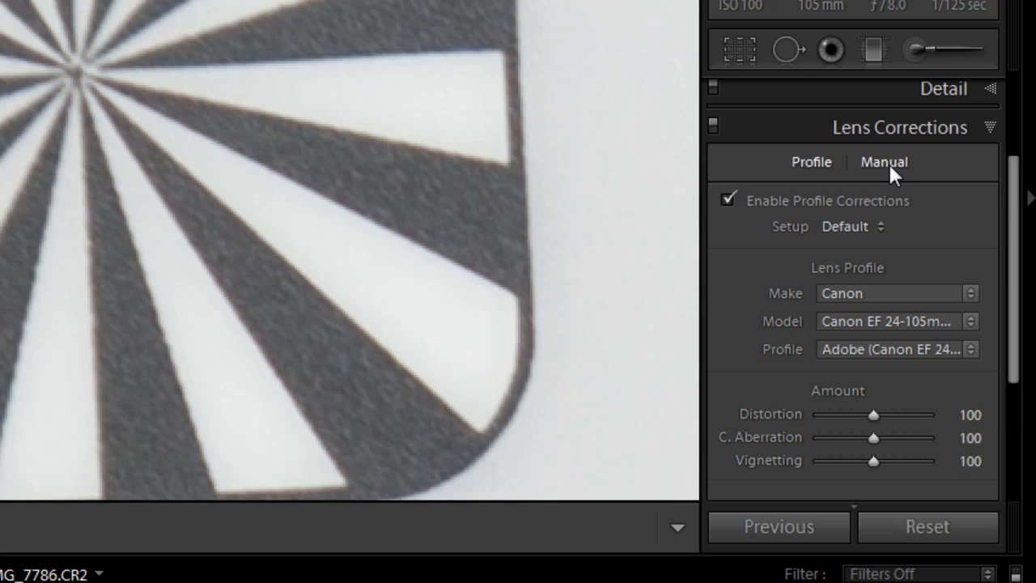
click(884, 162)
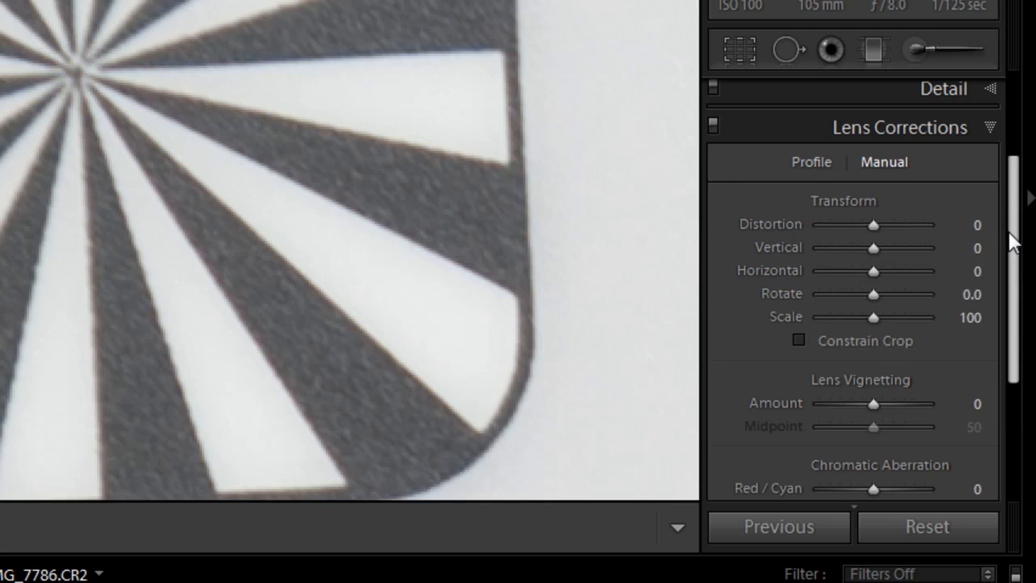
scroll(down, 3)
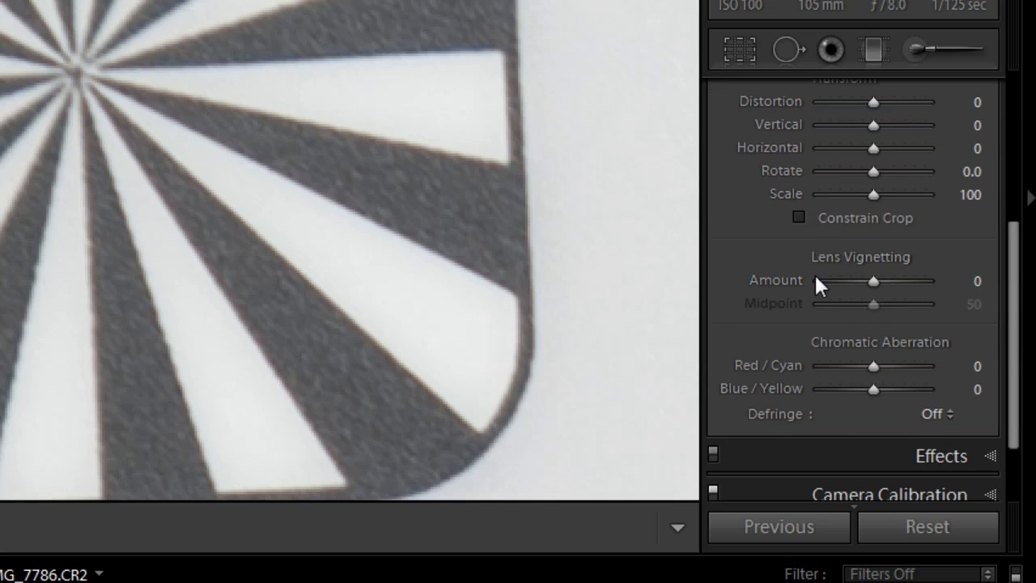
mouse_move(813, 366)
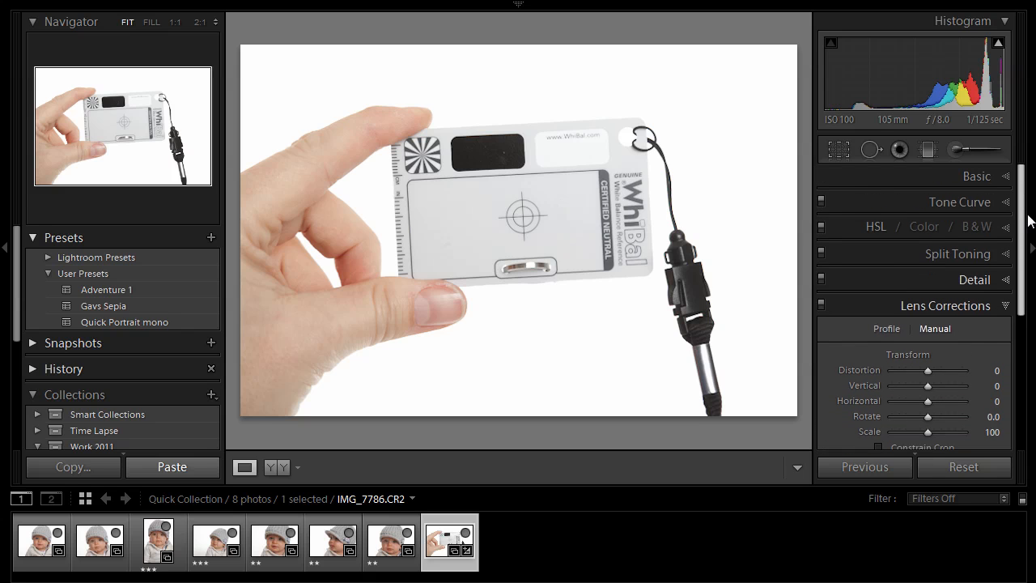
Lower Clarity to -20 and raise Vibrance and Saturation on the grey-card shot
click(945, 305)
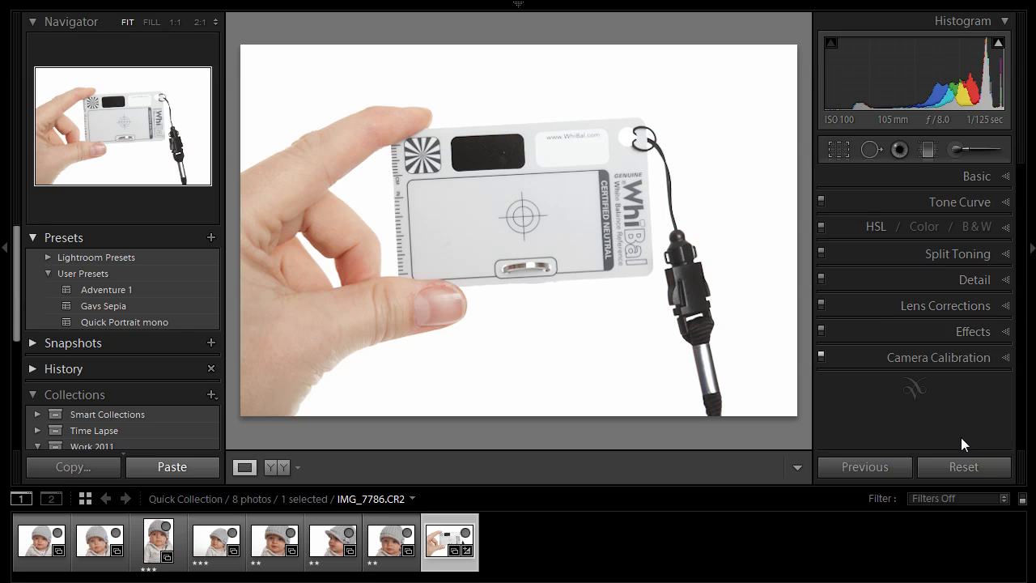
click(976, 175)
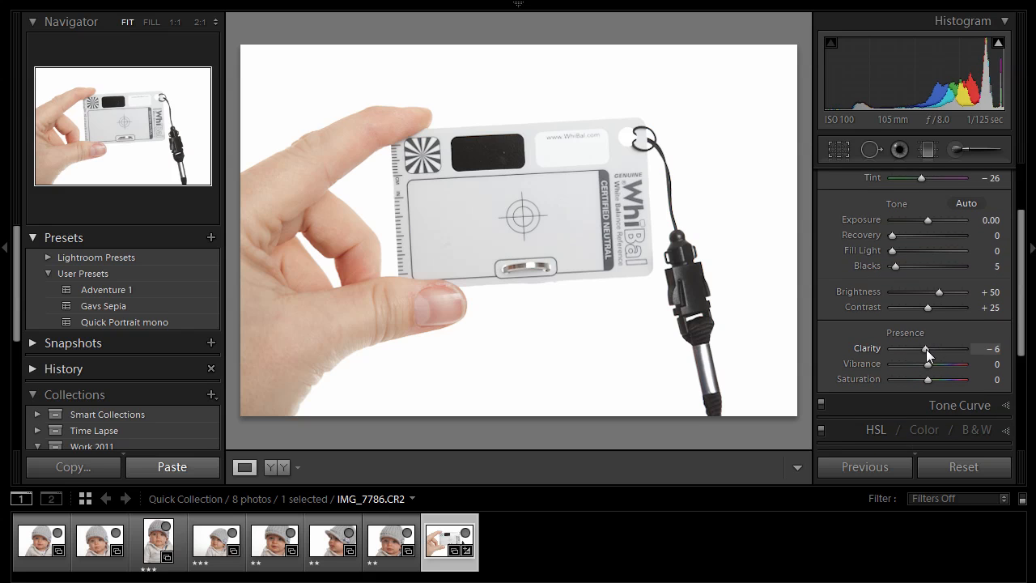
drag(929, 348, 921, 348)
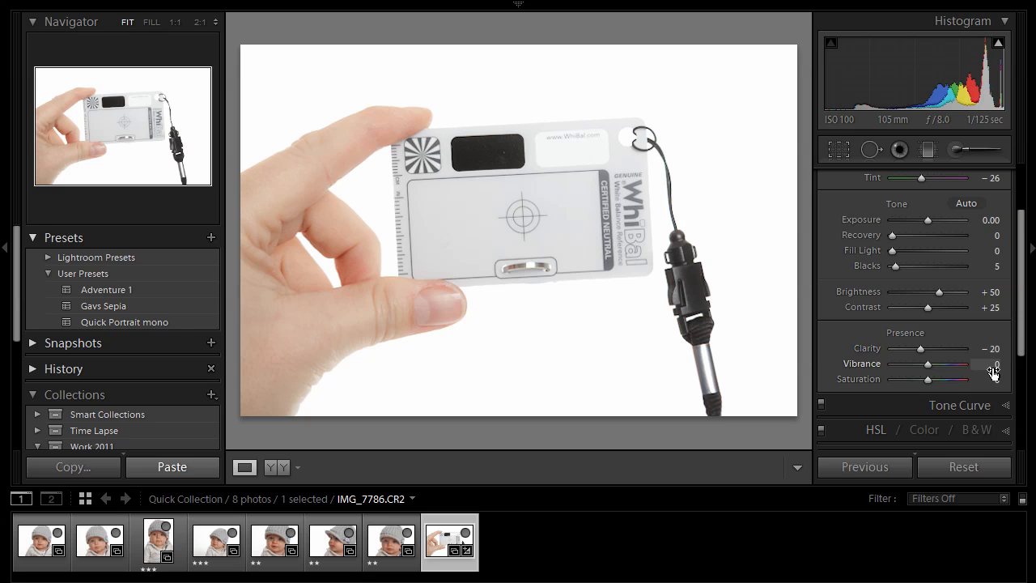
drag(928, 365, 929, 364)
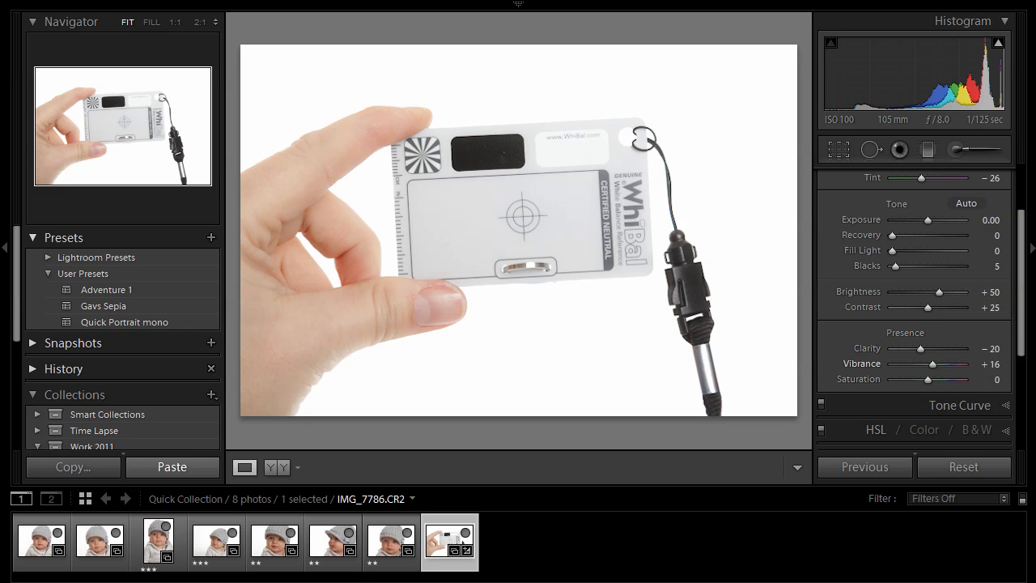
drag(926, 362, 939, 363)
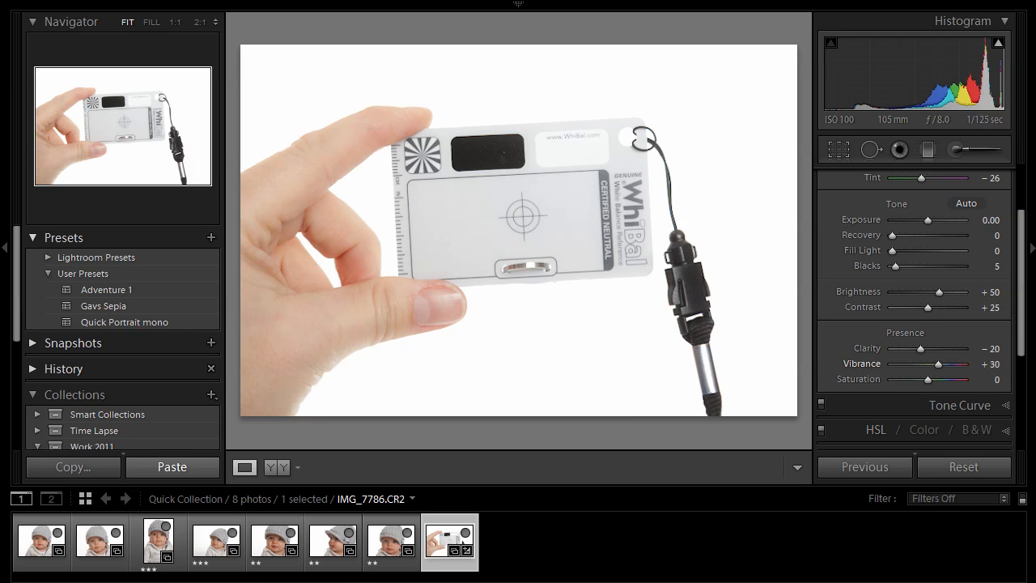
drag(926, 379, 930, 379)
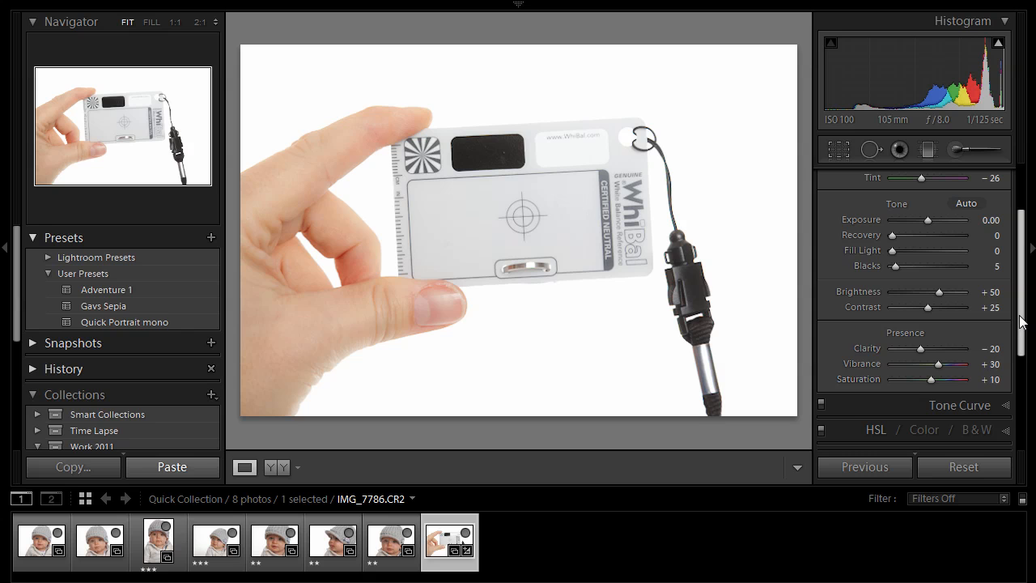
mouse_move(1021, 346)
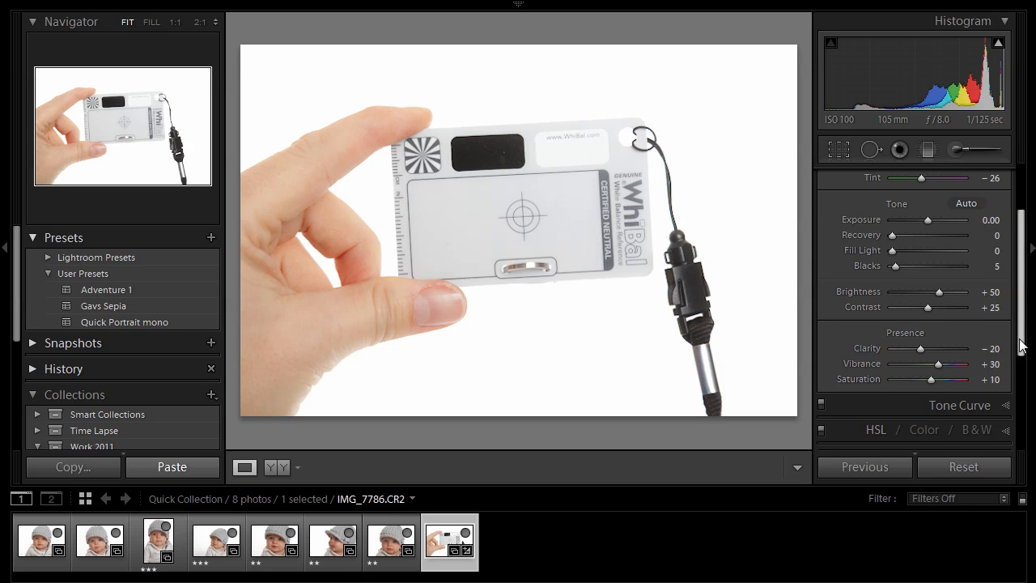
scroll(down, 3)
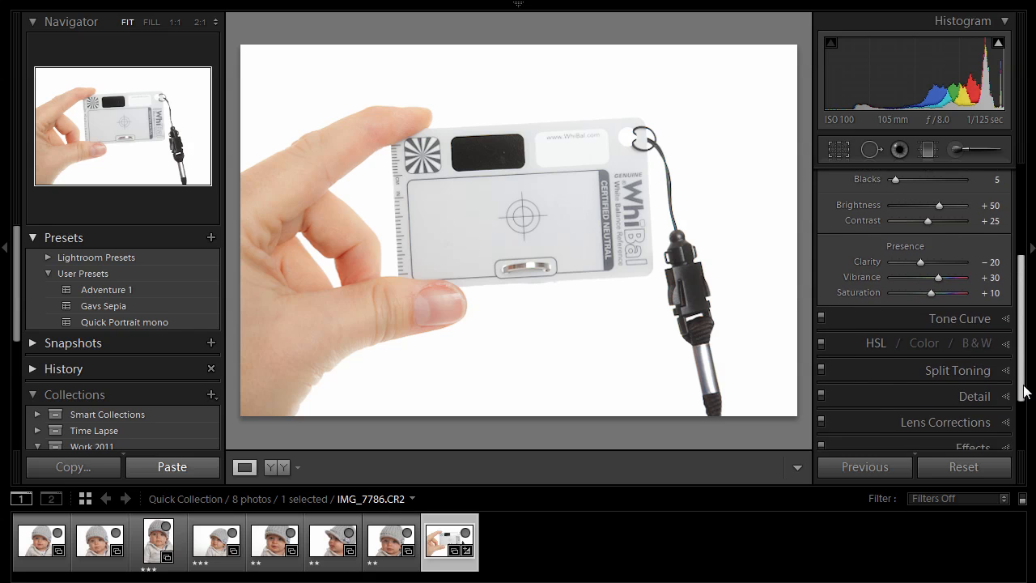
scroll(down, 3)
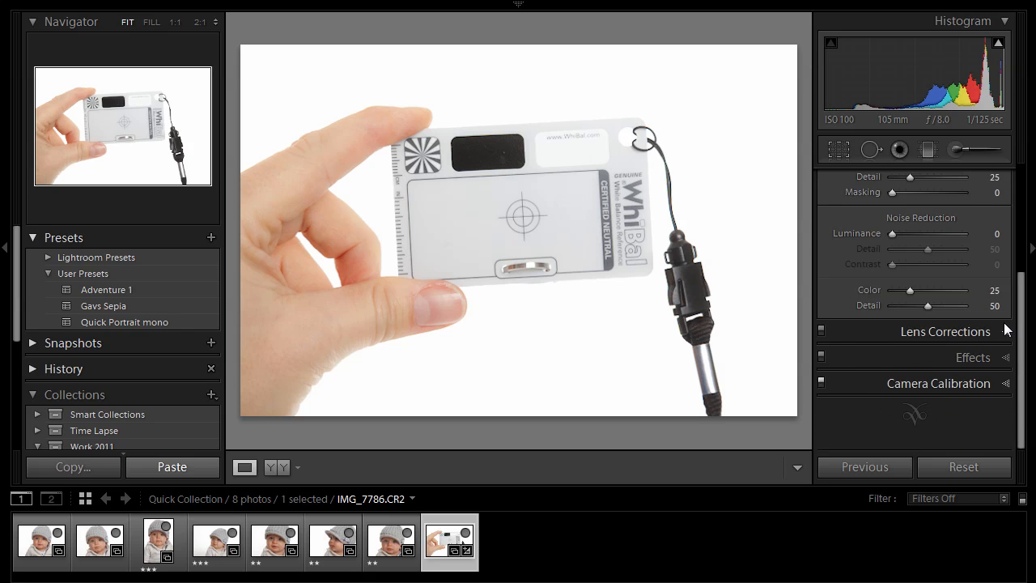
Raise Luminance noise reduction to 20 in the Detail panel
drag(892, 233, 905, 233)
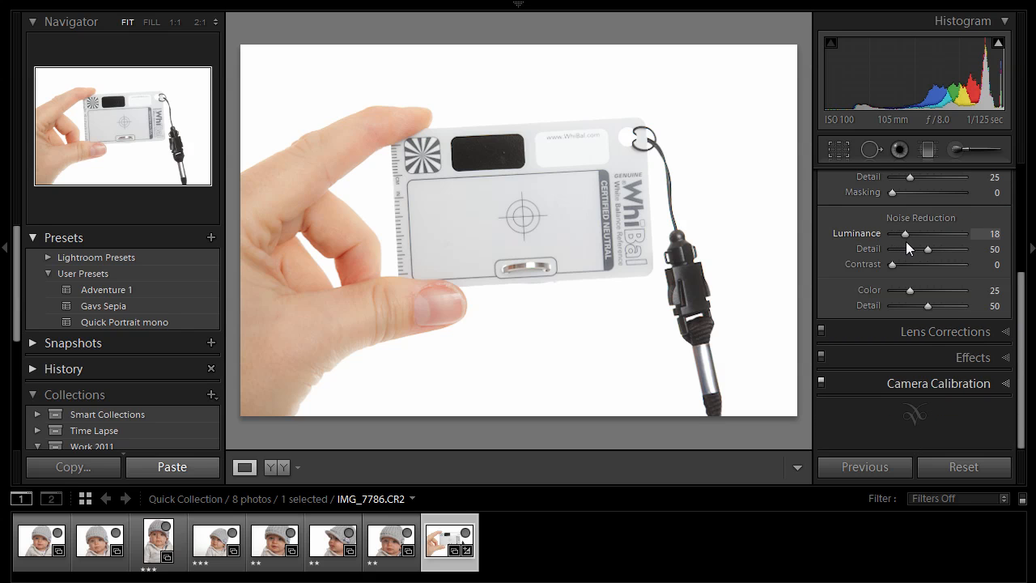
drag(905, 233, 908, 234)
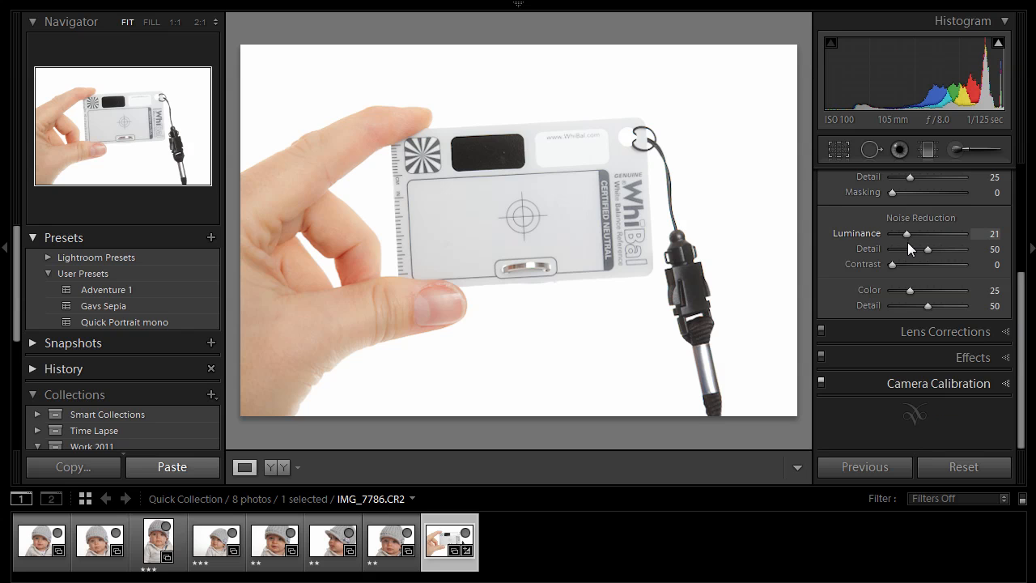
drag(907, 233, 900, 233)
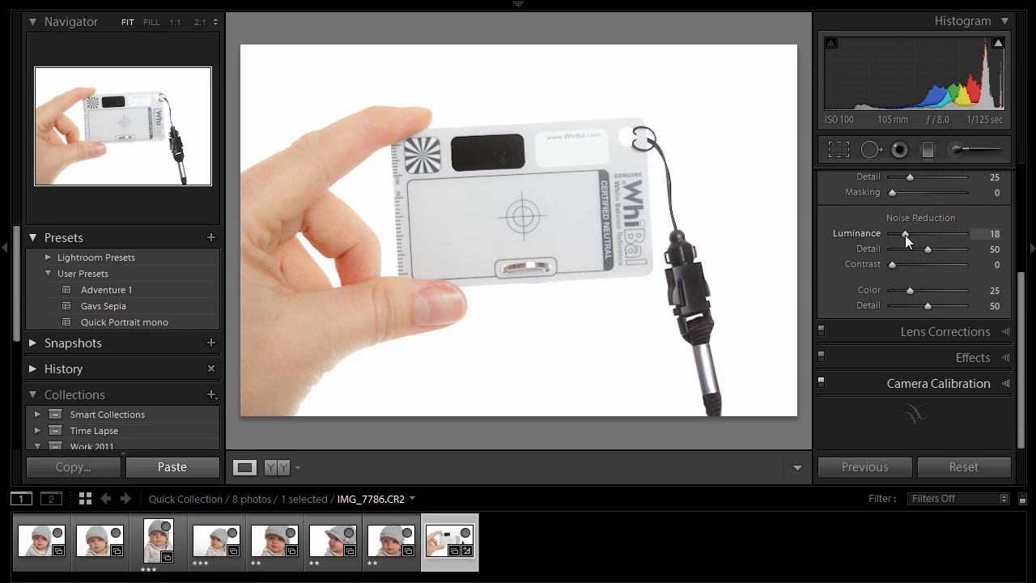
drag(905, 233, 908, 233)
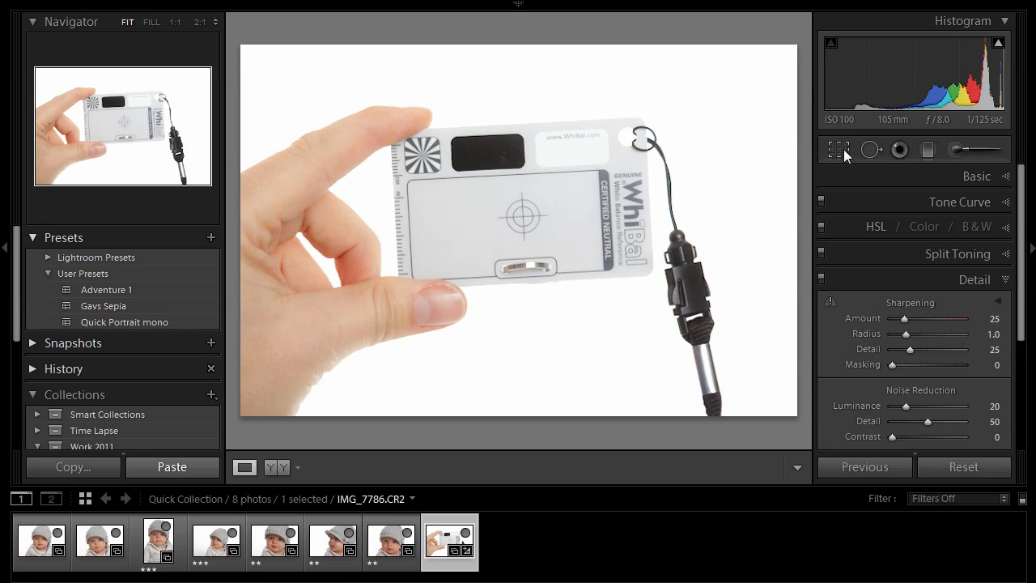
mouse_move(838, 149)
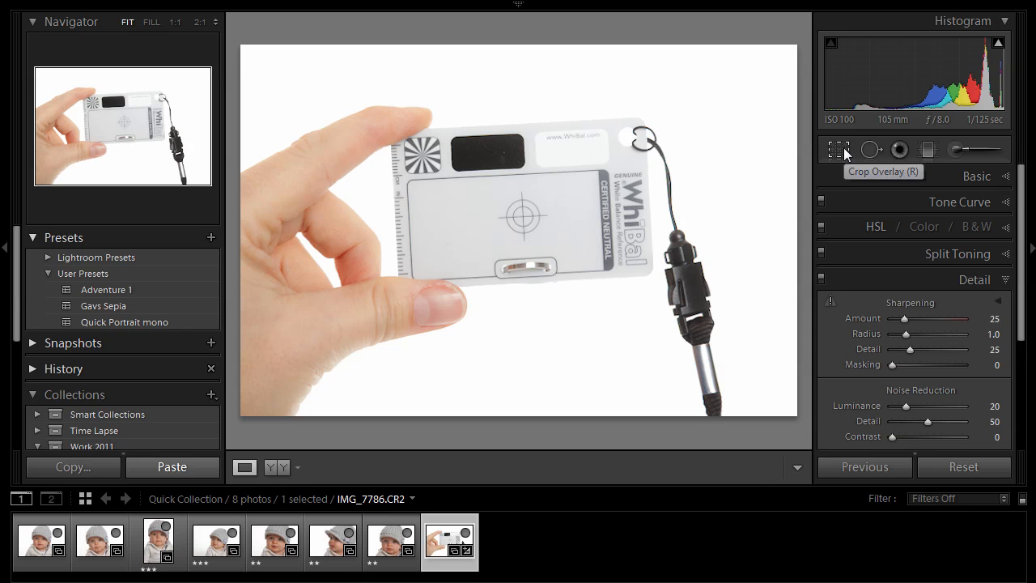
Crop the grey-card photo to a 5 x 7 aspect ratio
click(839, 149)
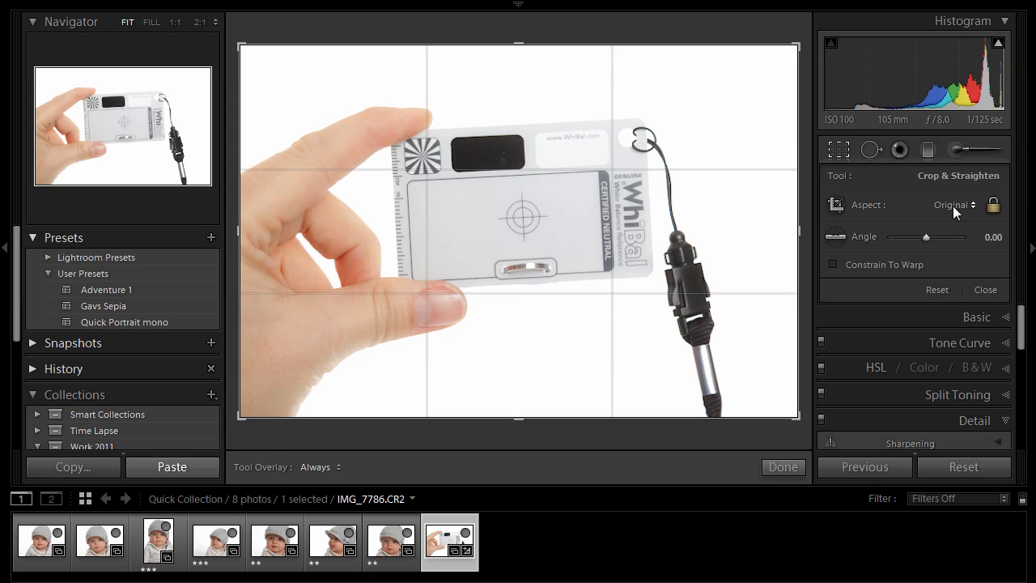
click(954, 204)
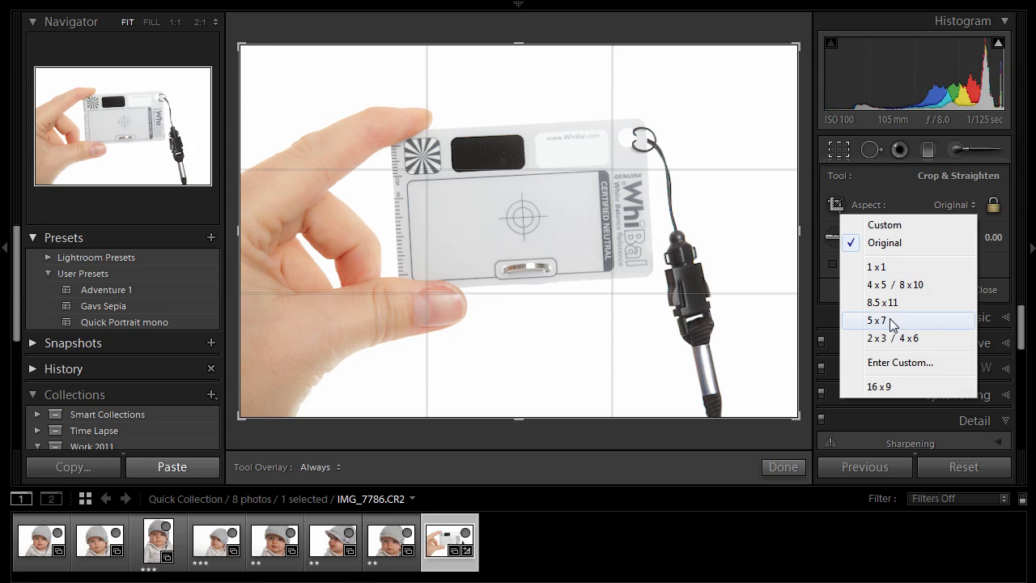
click(877, 321)
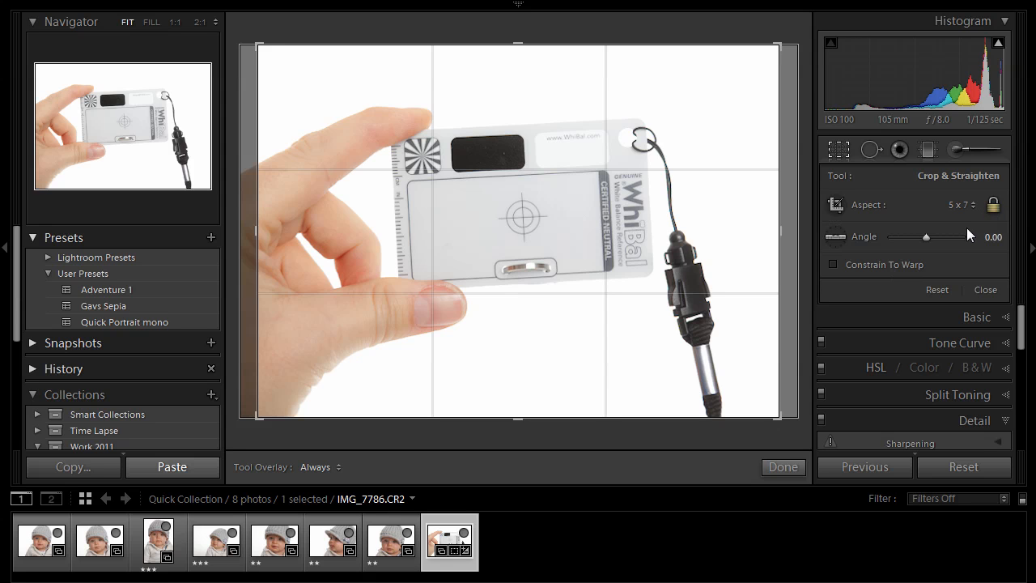
mouse_move(702, 518)
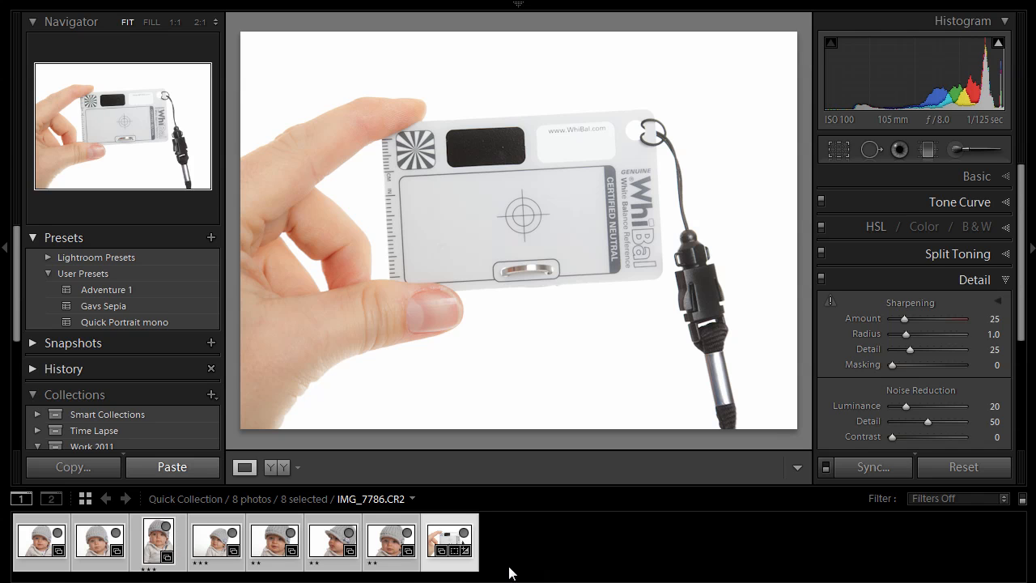
mouse_move(767, 547)
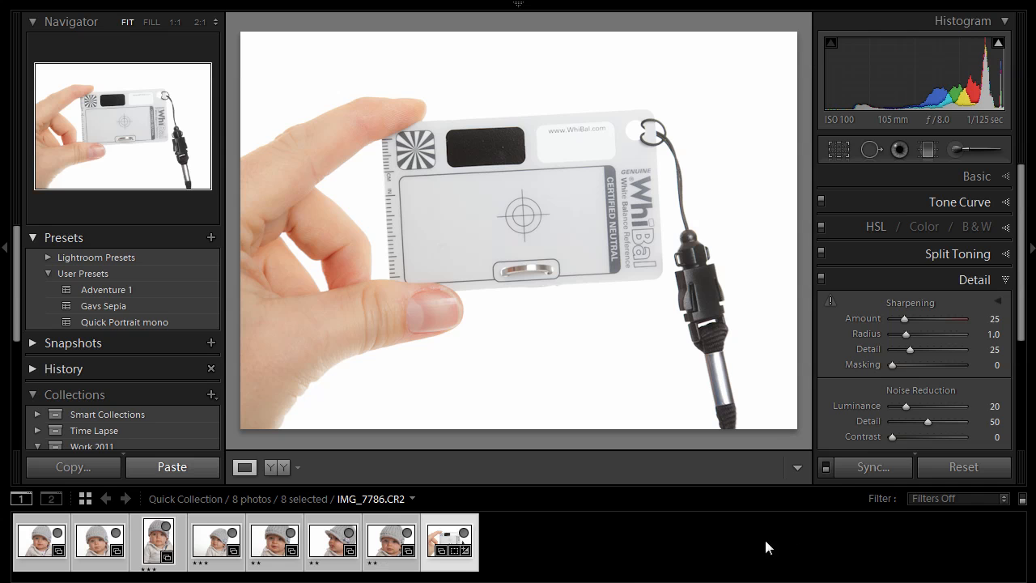
mouse_move(873, 466)
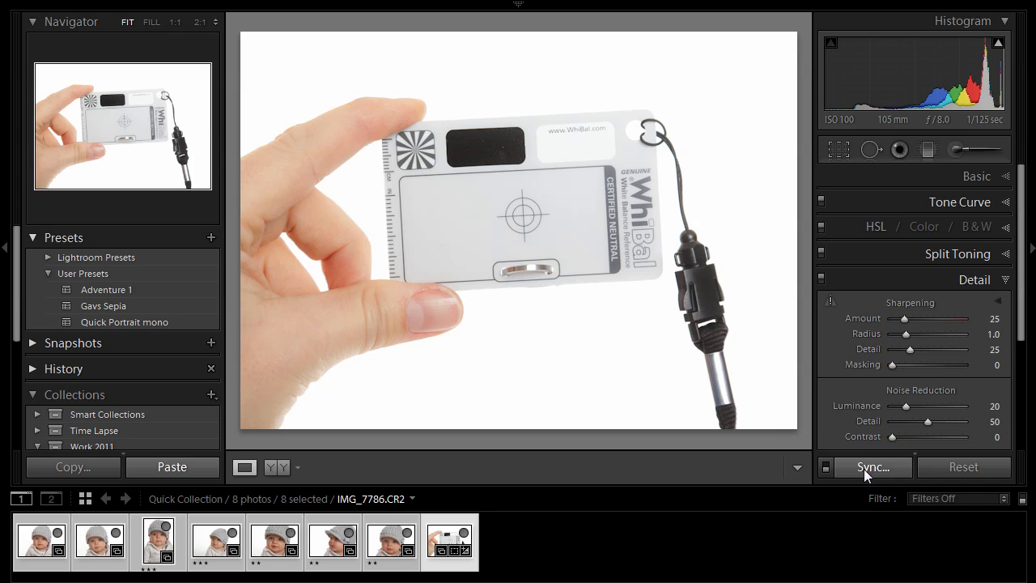
Synchronize all develop settings from the grey-card shot onto the eight selected photos
click(874, 466)
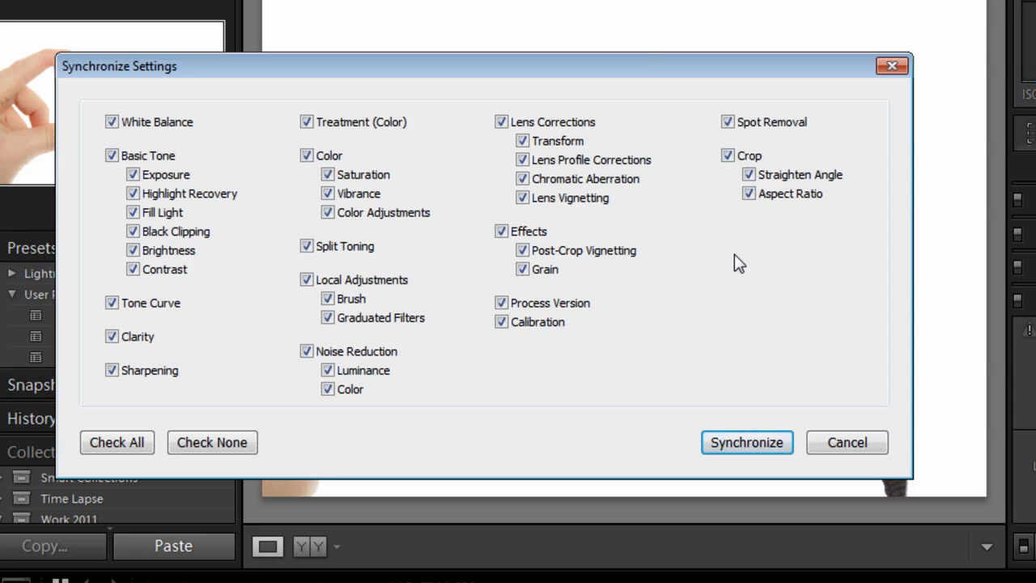
mouse_move(709, 242)
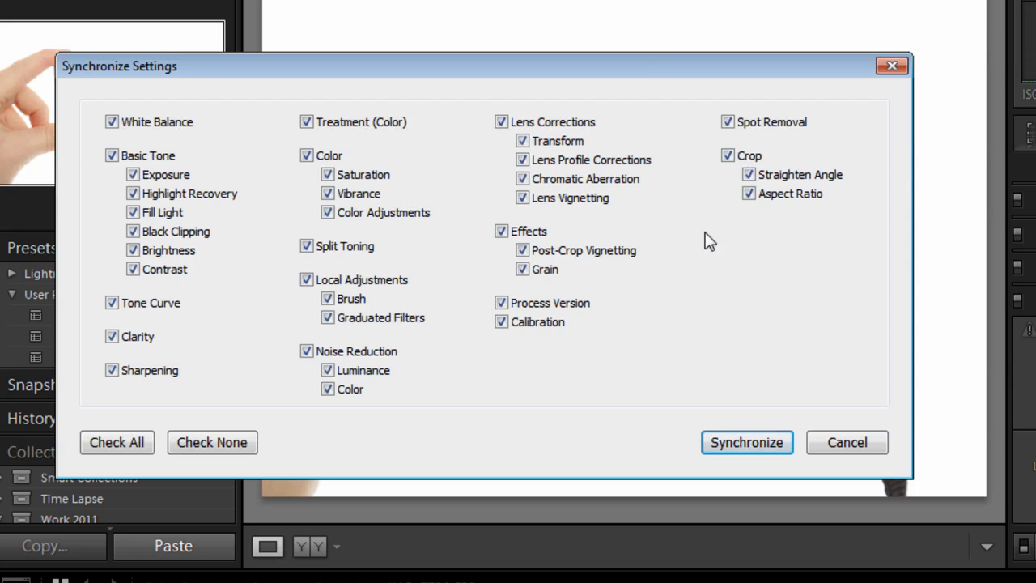
mouse_move(405, 407)
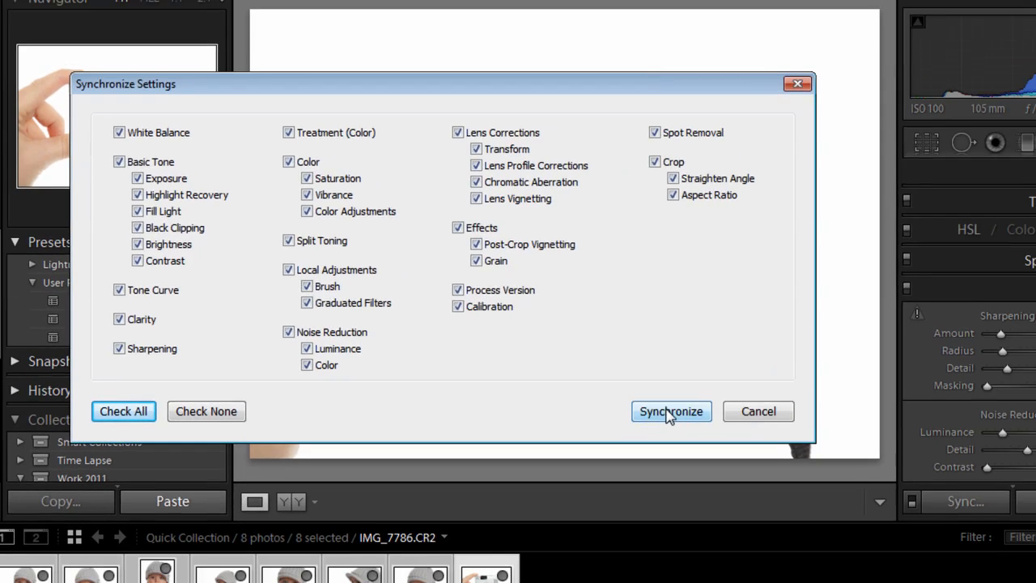
click(670, 411)
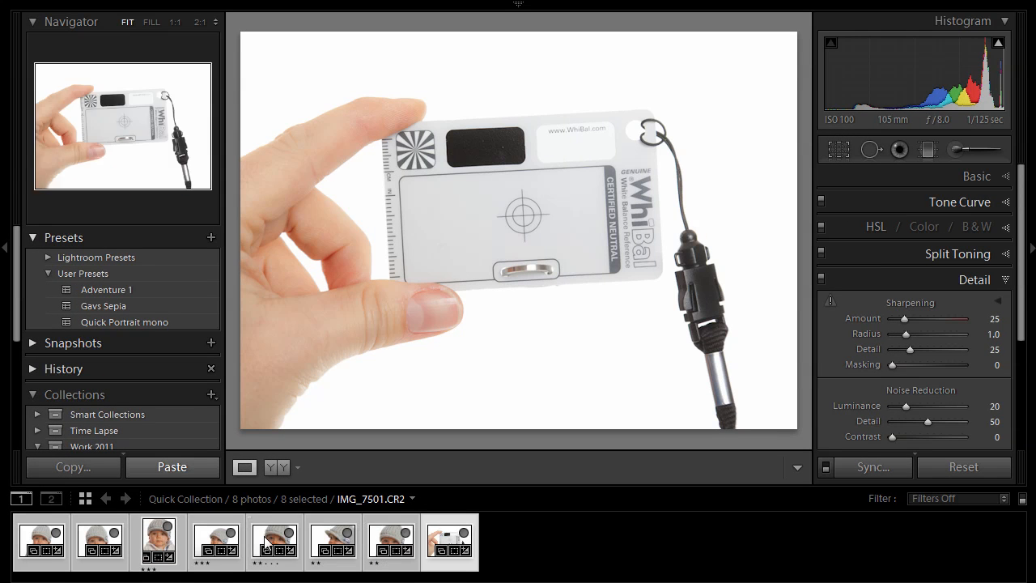
mouse_move(272, 543)
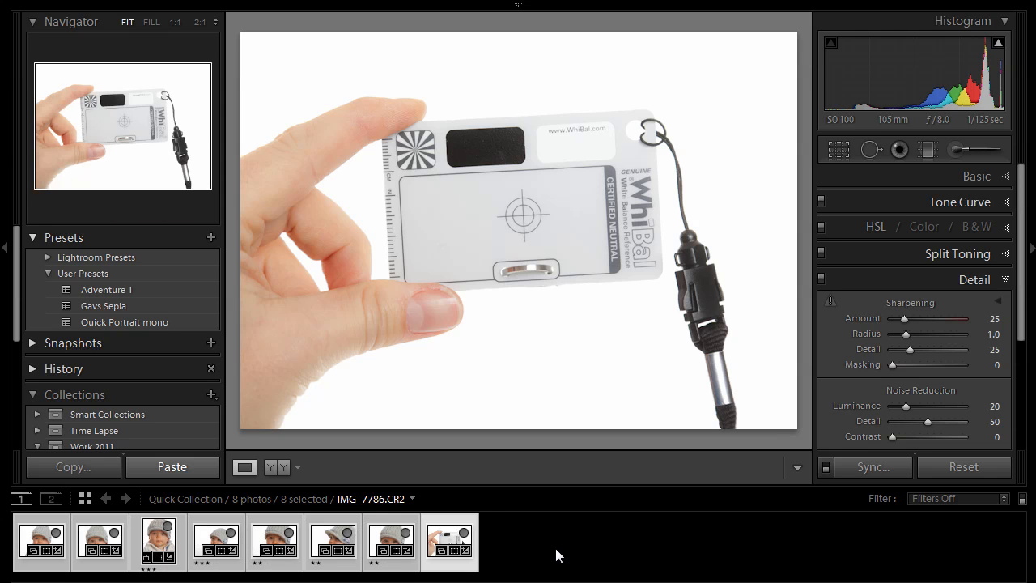
Review each baby portrait in turn with the synced 5 x 7 crop frame showing
click(392, 537)
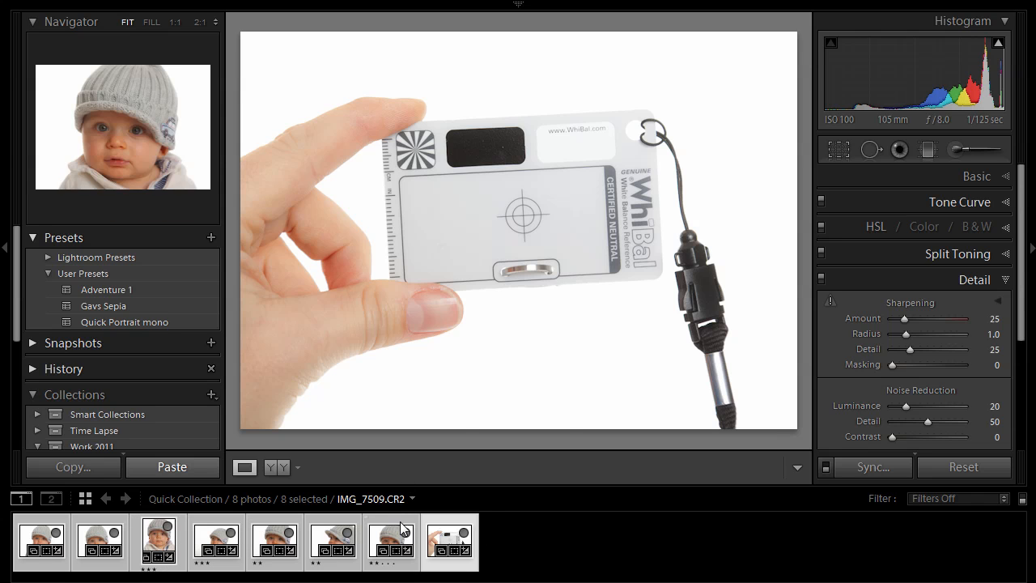
click(392, 541)
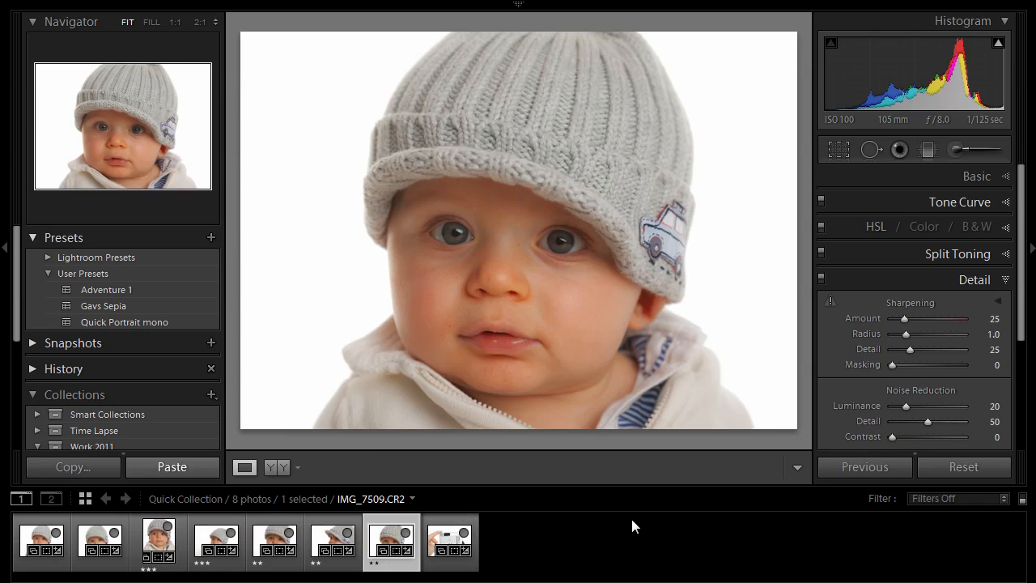
click(332, 542)
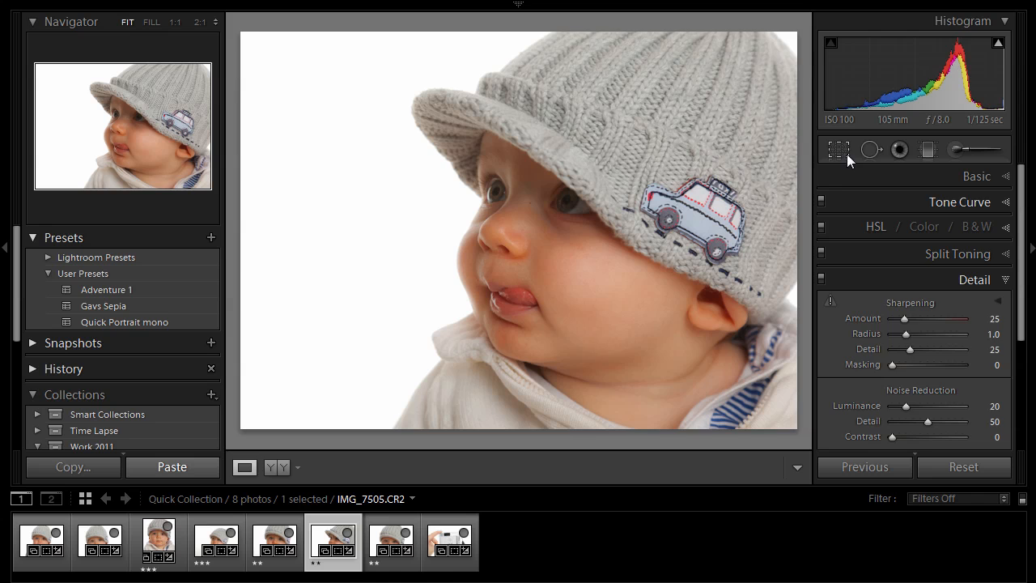
click(839, 148)
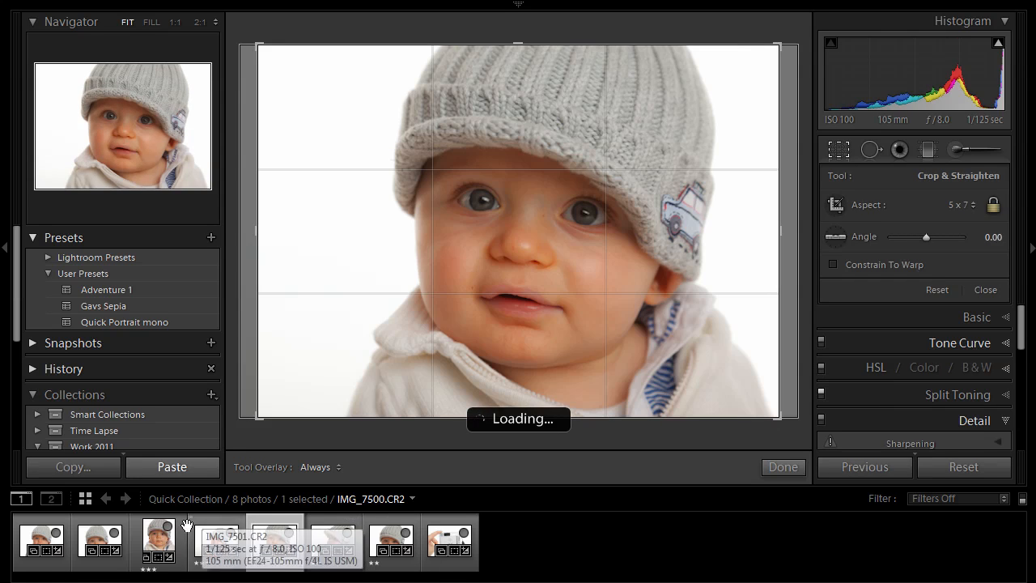
click(217, 542)
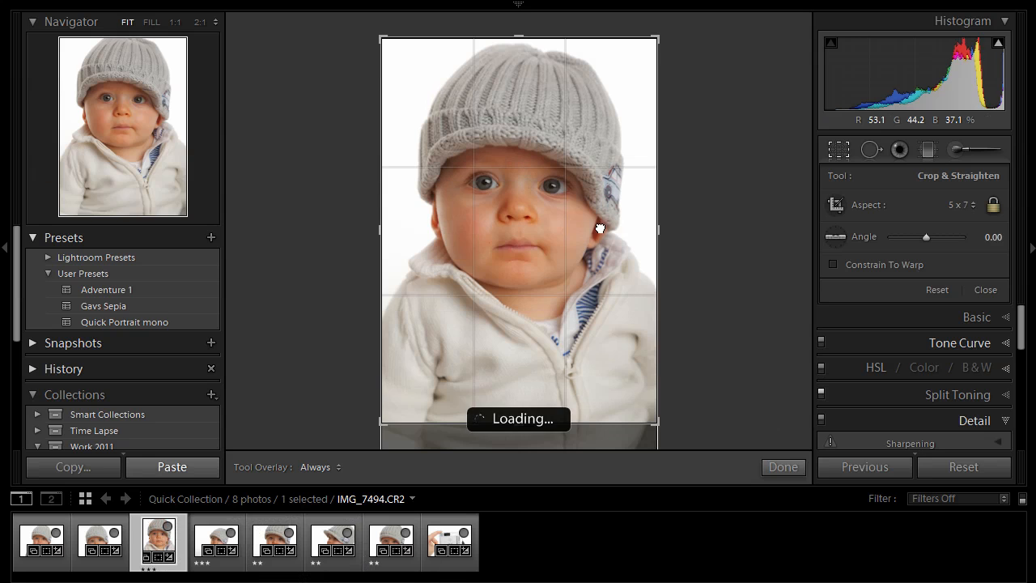
click(100, 540)
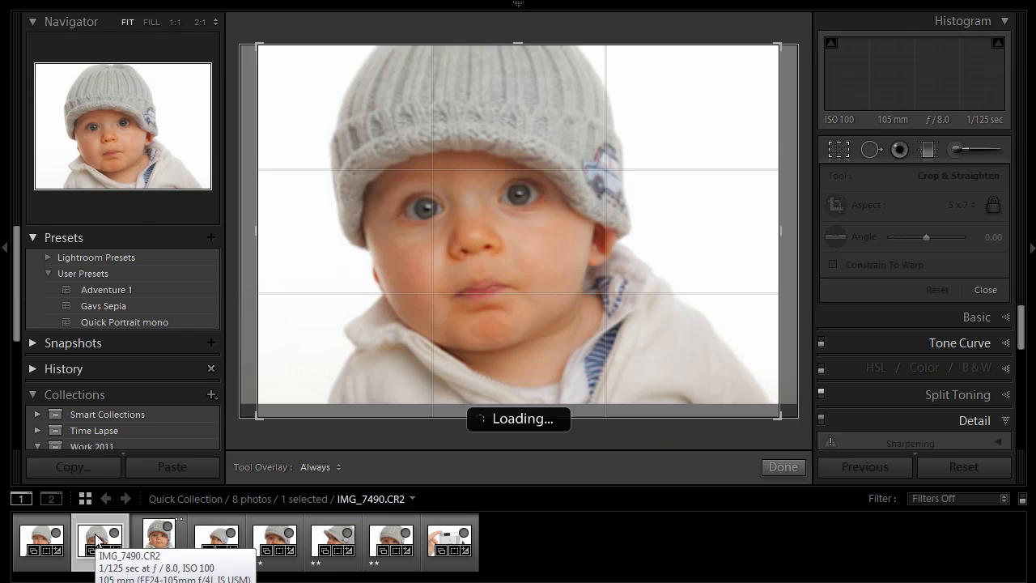
click(42, 538)
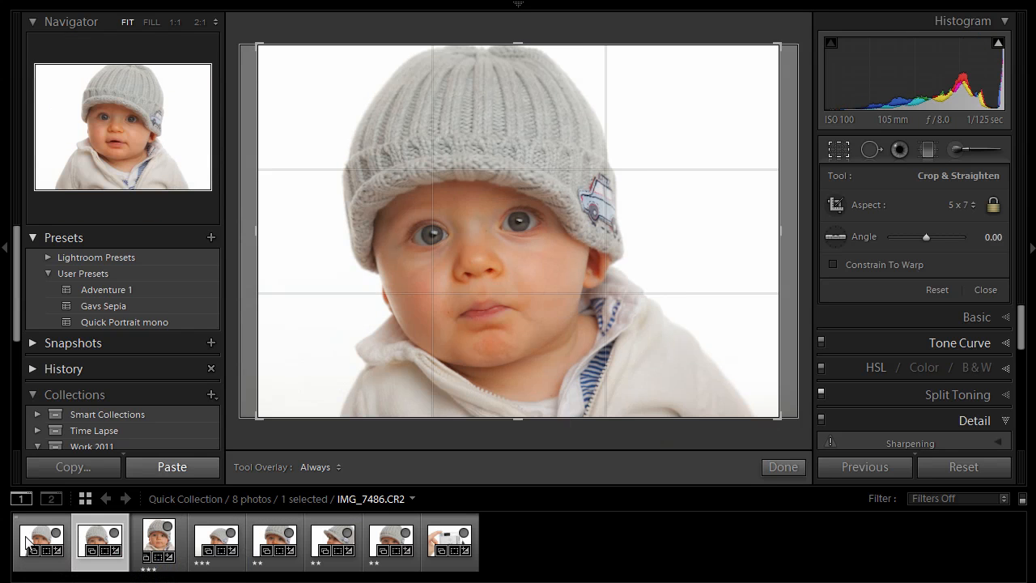